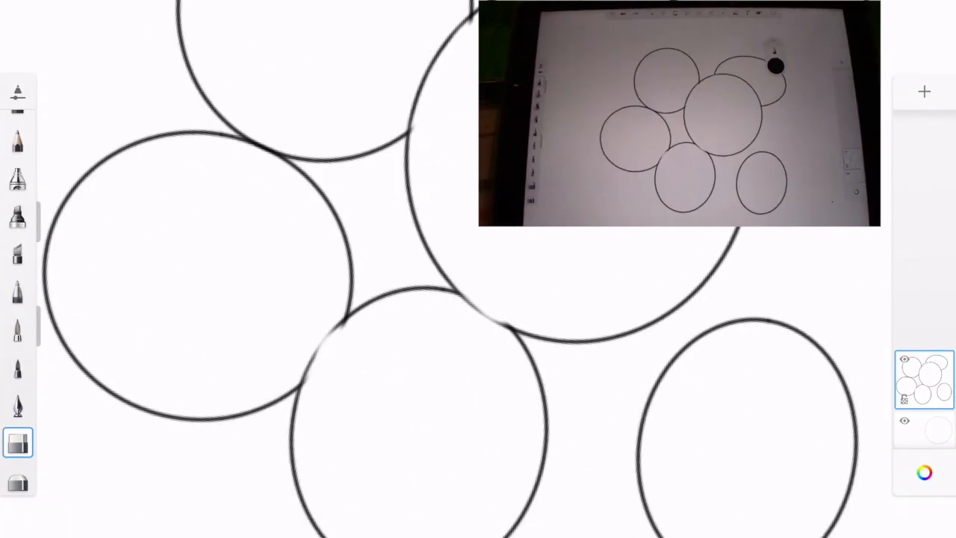
Step: Fill the berry circles red and start shading the large berry with the Synthetic Oil brush
{"action": "left_click", "coordinate": [18, 141]}
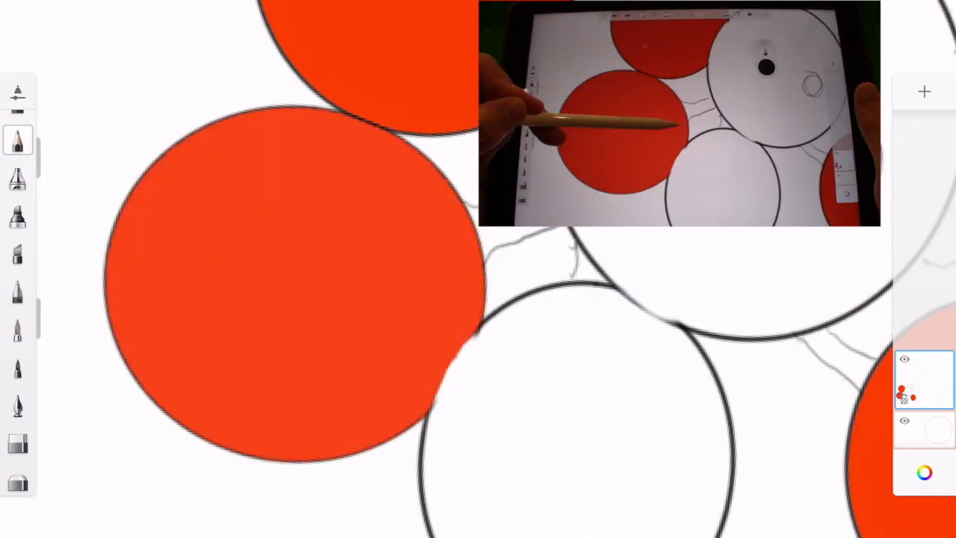
{"action": "left_click", "coordinate": [18, 330]}
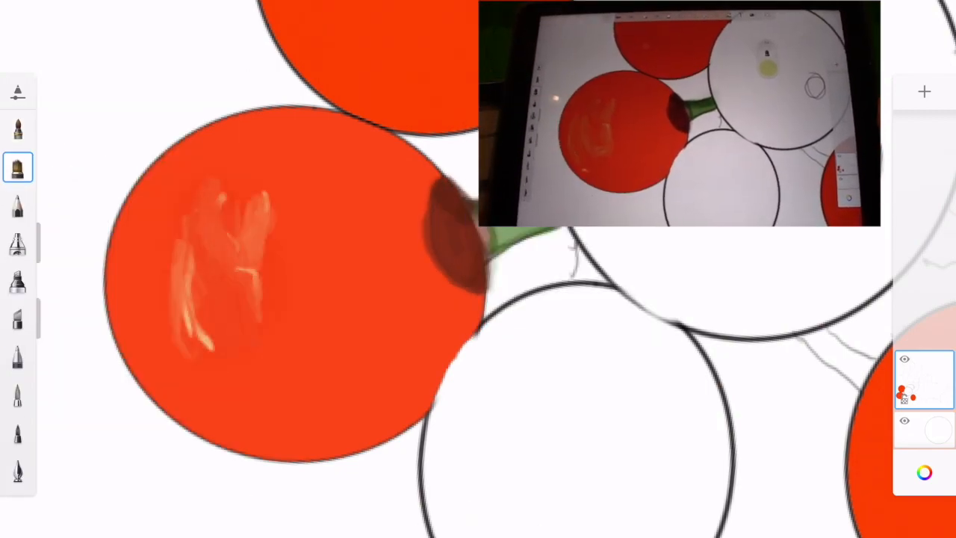
{"action": "left_click", "coordinate": [18, 167]}
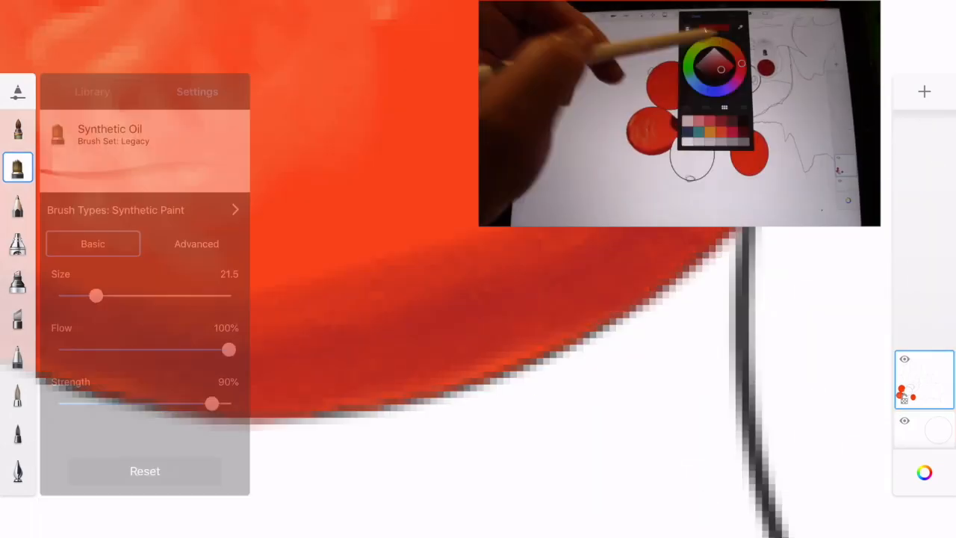